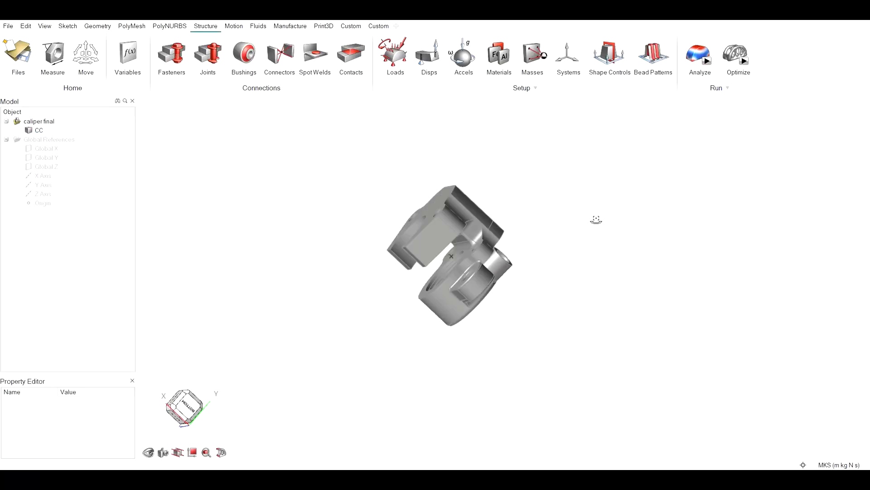
Step: Activate Partition on the caliper body so its bolt holes and bores are marked as 8 partitionable features
drag(595, 219, 437, 366)
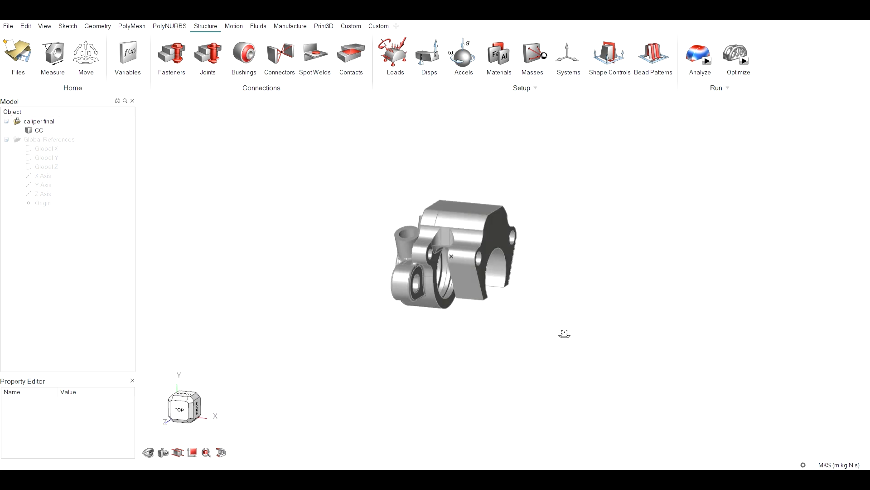
click(169, 25)
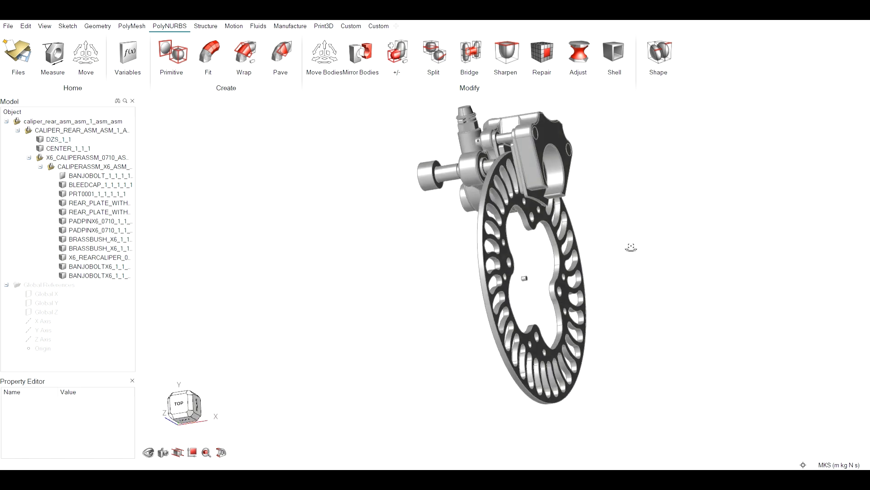
click(206, 25)
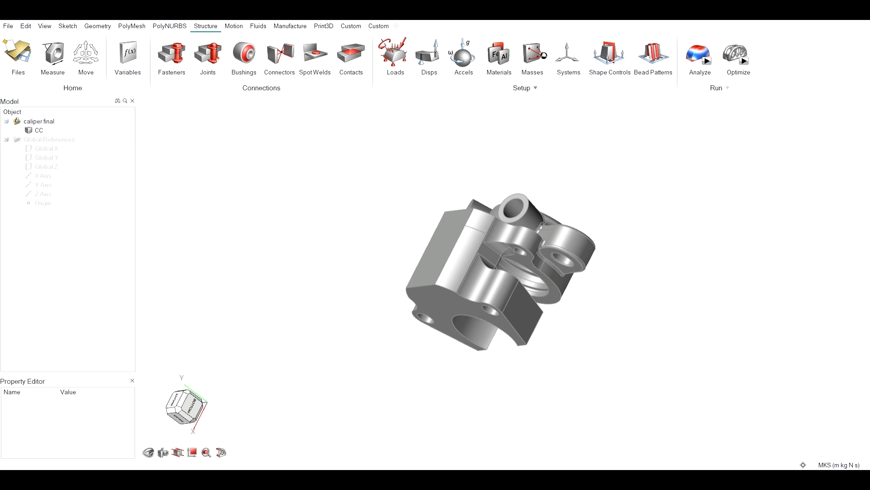
mouse_move(814, 80)
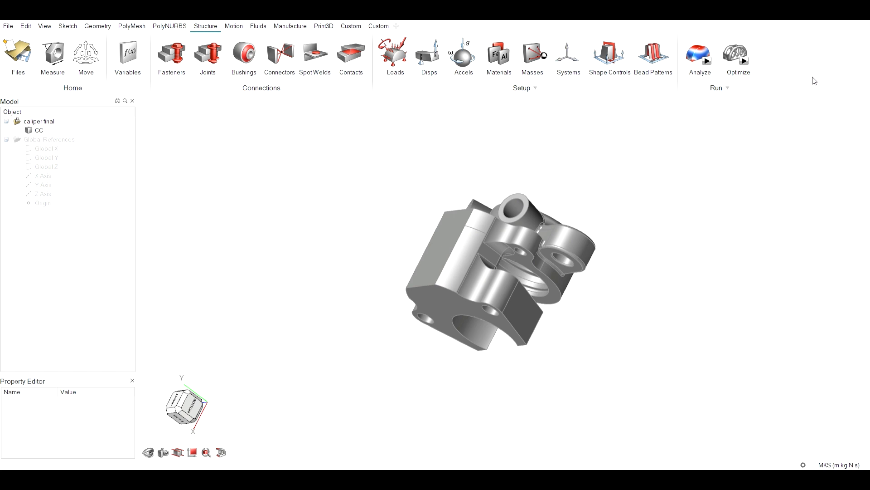
mouse_move(842, 76)
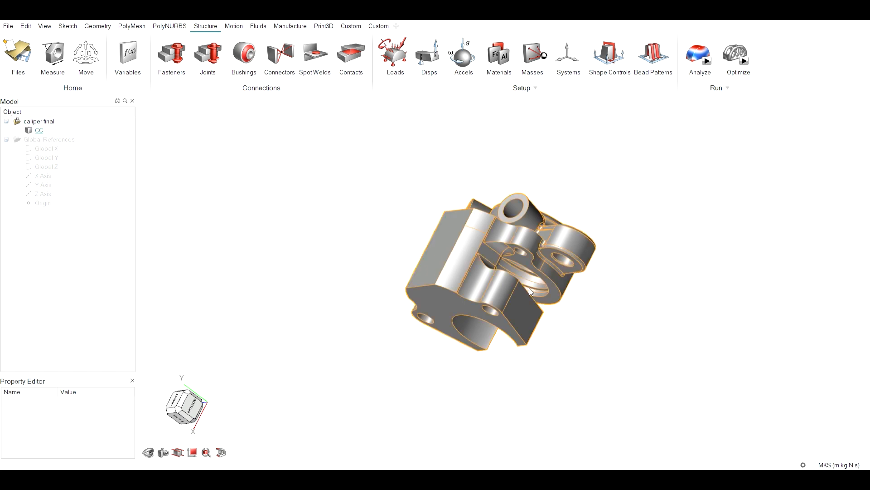
drag(530, 291, 481, 258)
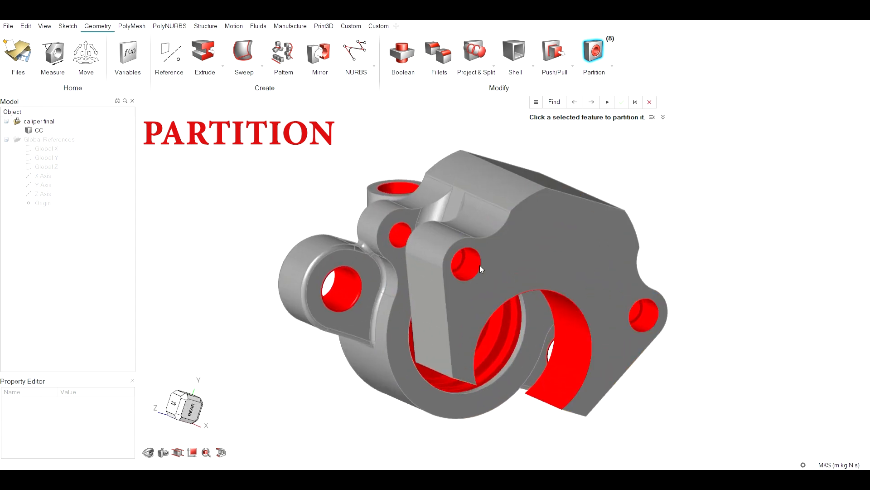
Step: Partition the marked hole and bore features into Parts 1–9, keeping the main body as design space
click(468, 262)
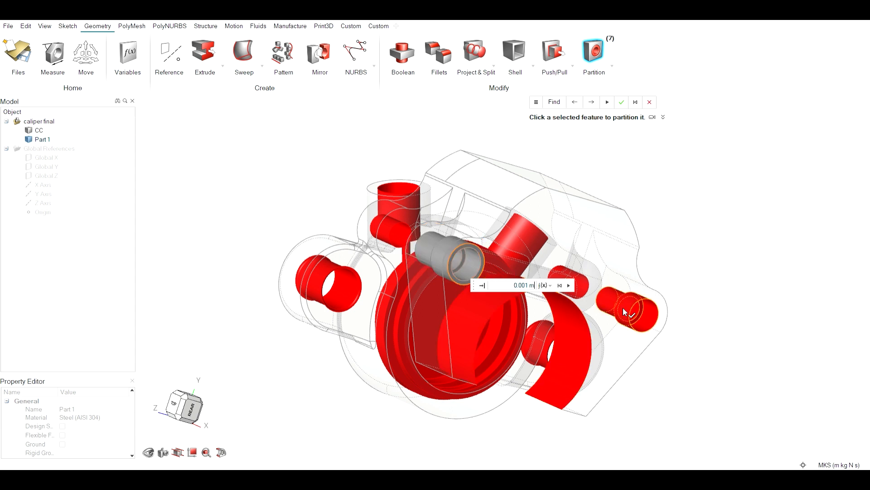
click(621, 101)
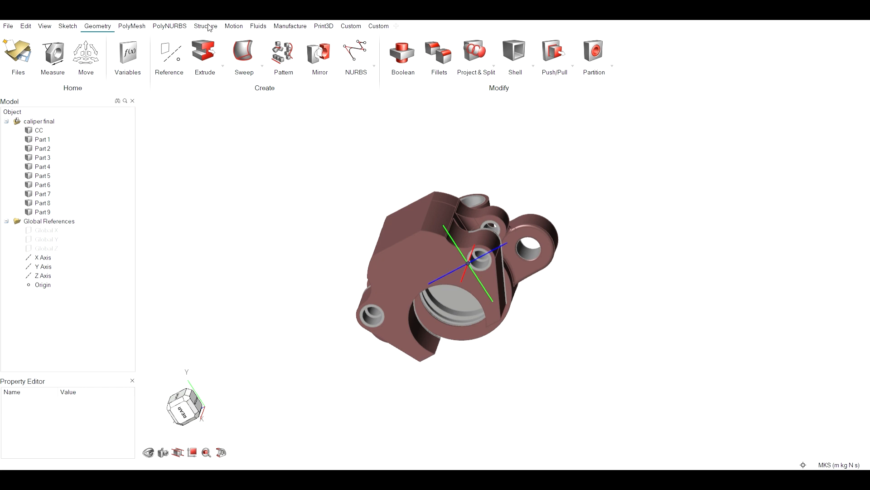
Step: Add Support 1–3, Force 1 and Pressure 1 to the partitioned faces under Load Case 1
click(205, 25)
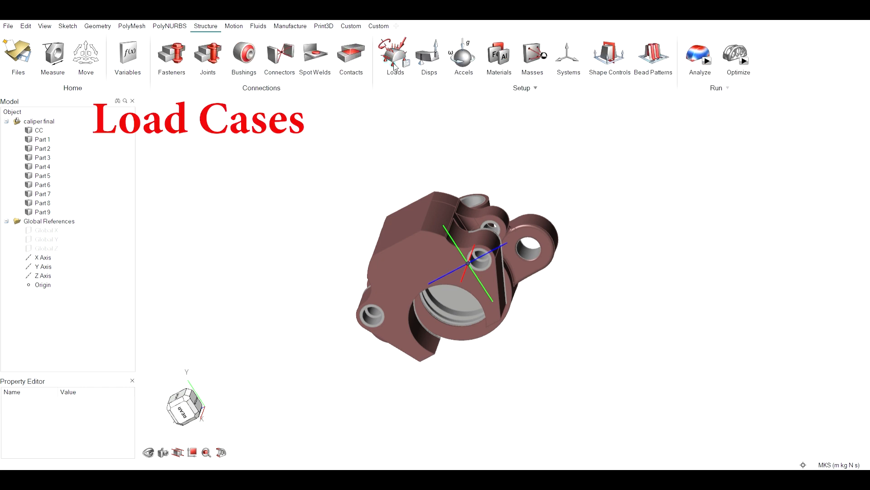
click(394, 55)
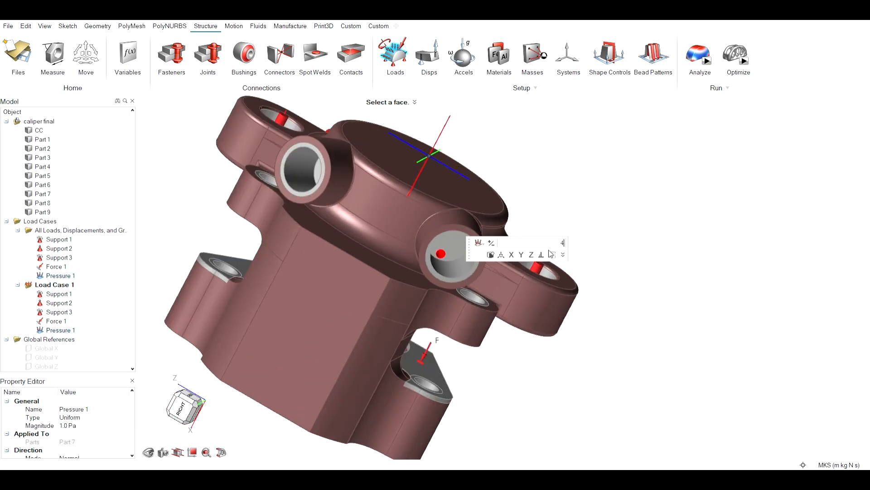
click(699, 61)
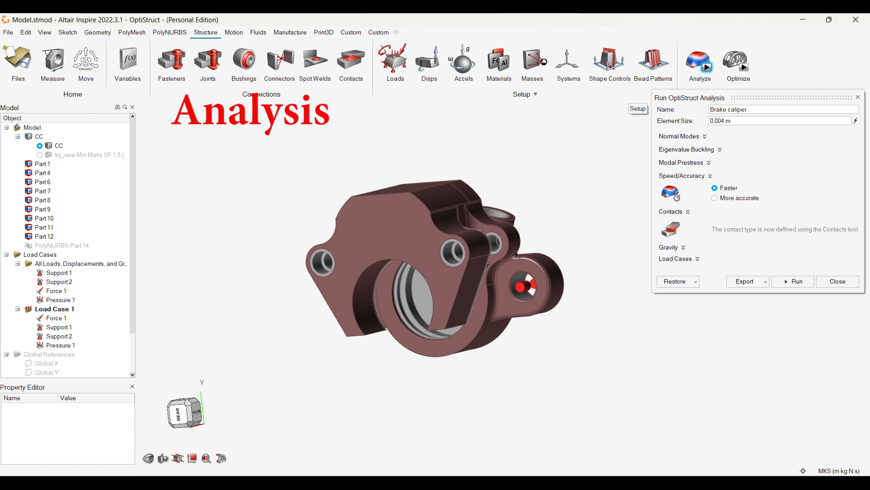
Step: Run the 'Brake caliper' OptiStruct analysis and show the factor-of-safety plot for Load Case 1
click(796, 281)
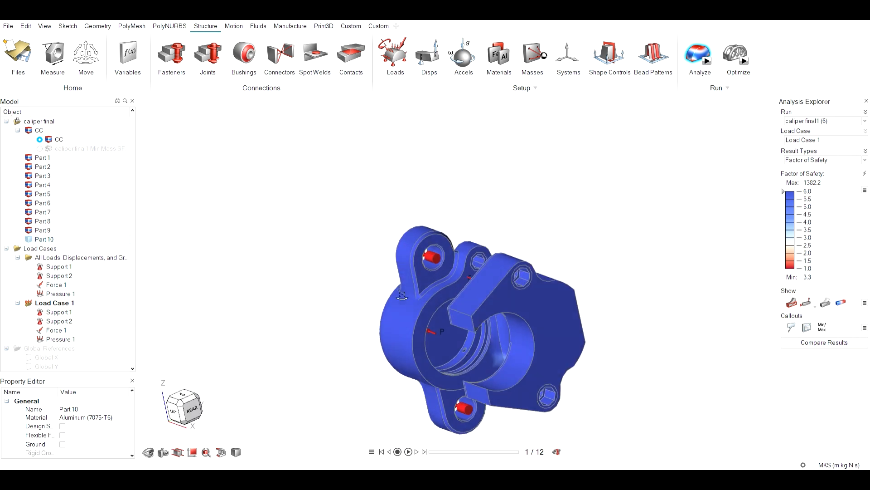
Step: Switch results to Displacement and play through the deformed-shape animation frames
click(824, 160)
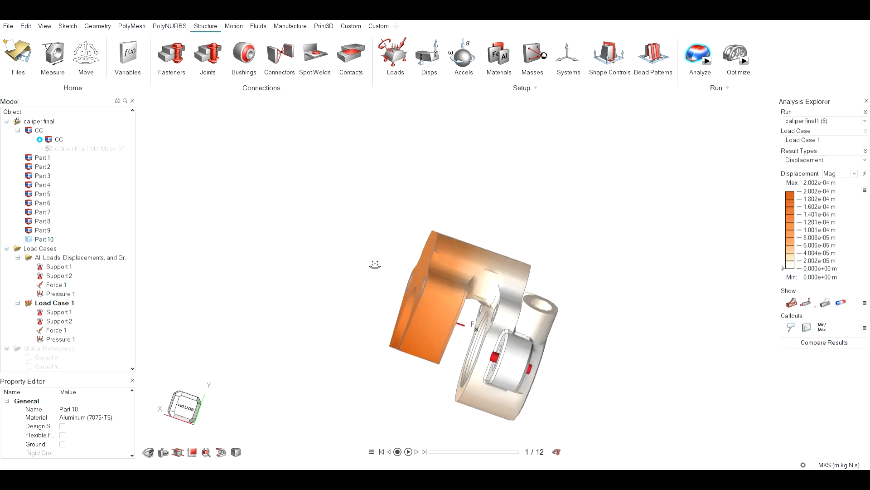
click(416, 452)
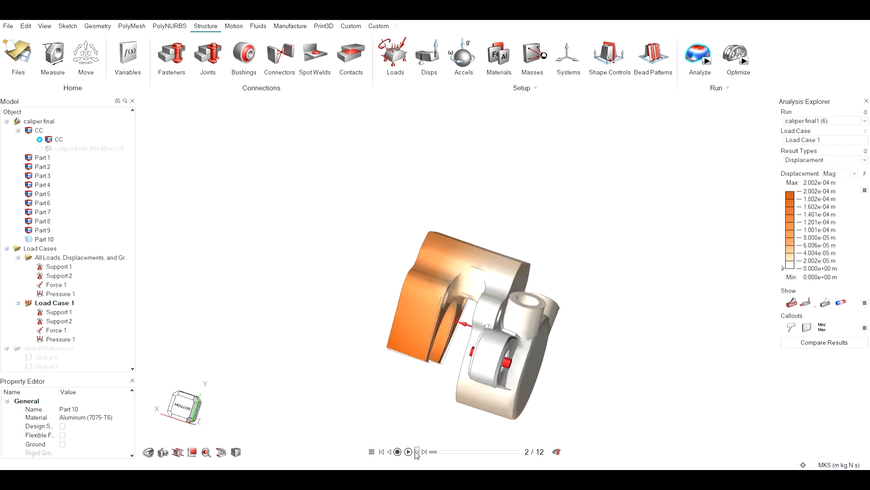
click(408, 452)
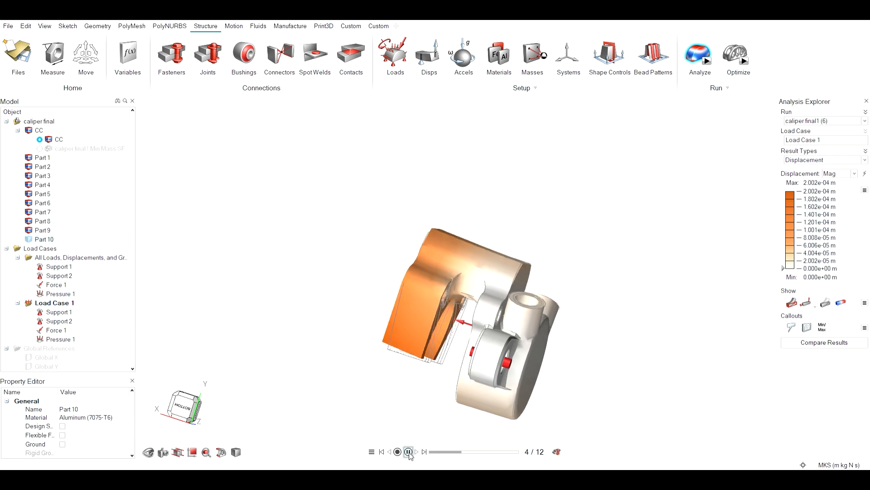
click(407, 451)
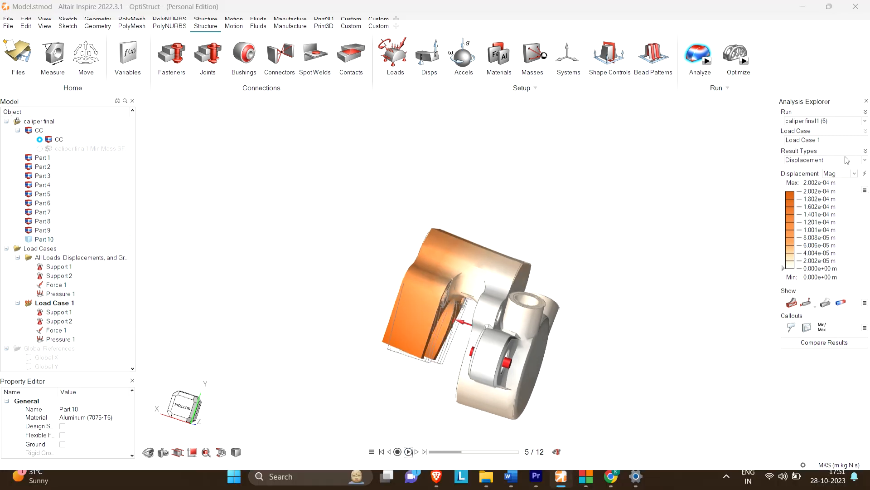
click(738, 53)
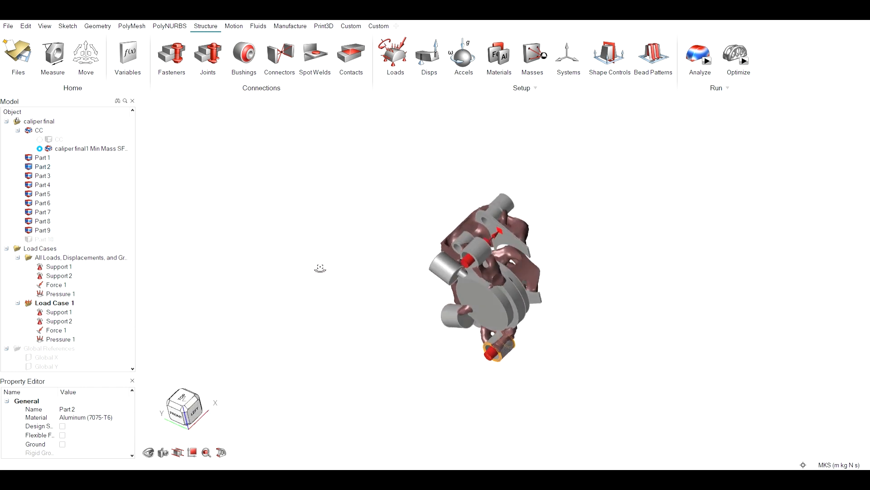
Step: Fit a smooth PolyNURBS body over the Min Mass optimized caliper shape
drag(320, 268, 562, 304)
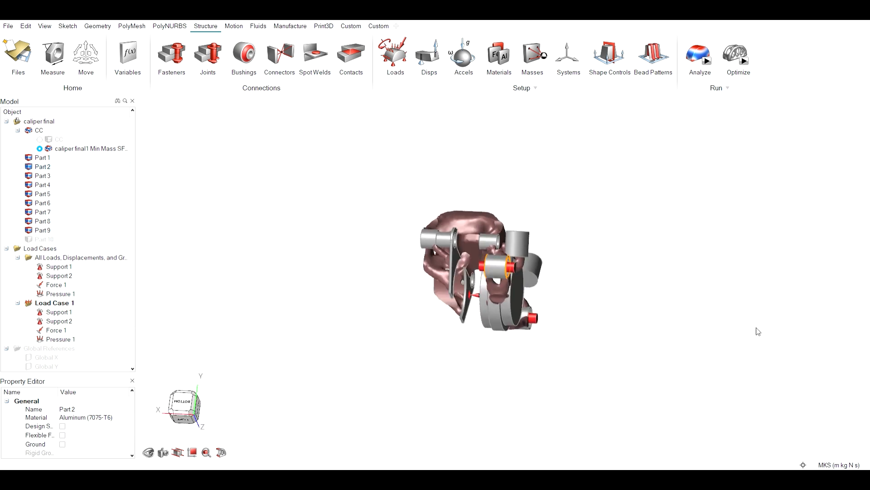
click(699, 57)
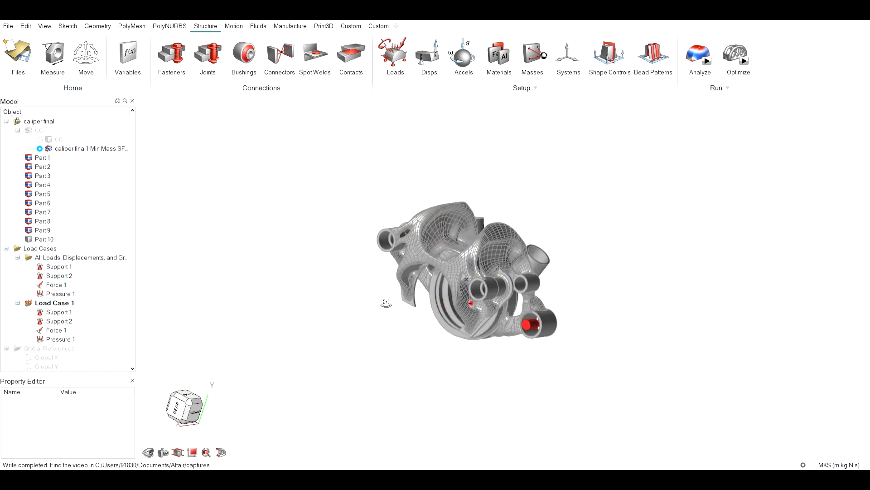
drag(466, 272, 604, 369)
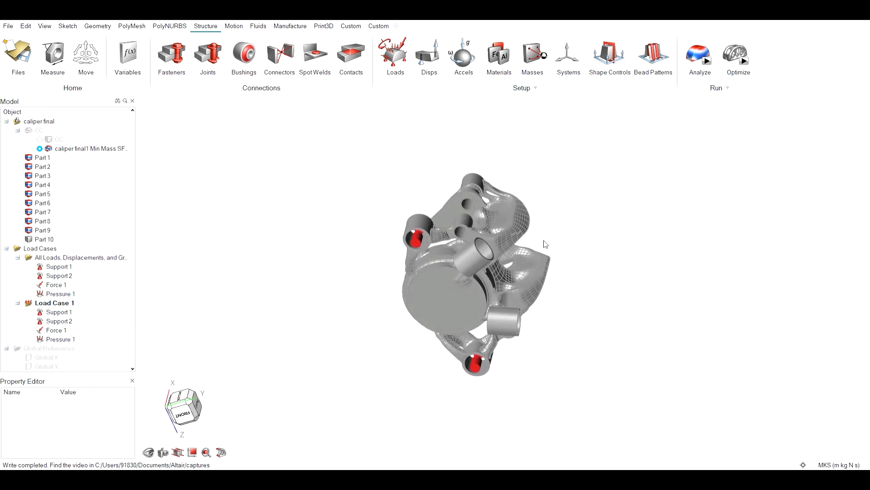
drag(472, 250, 345, 182)
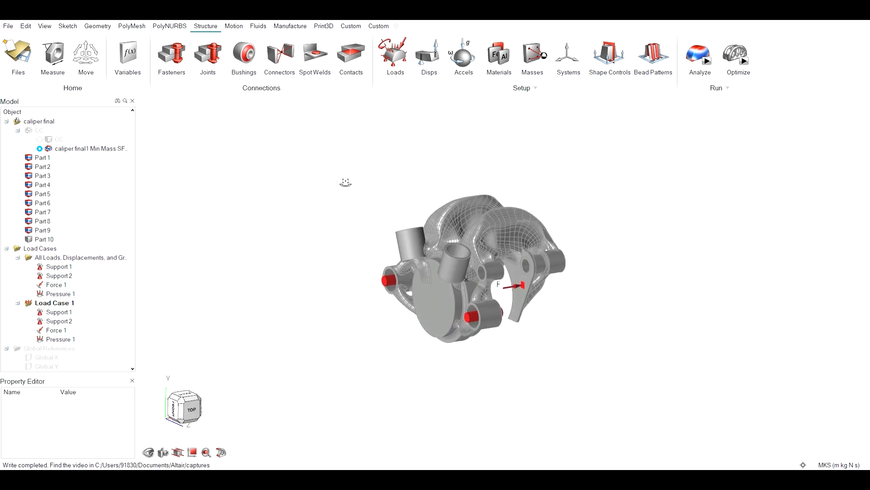